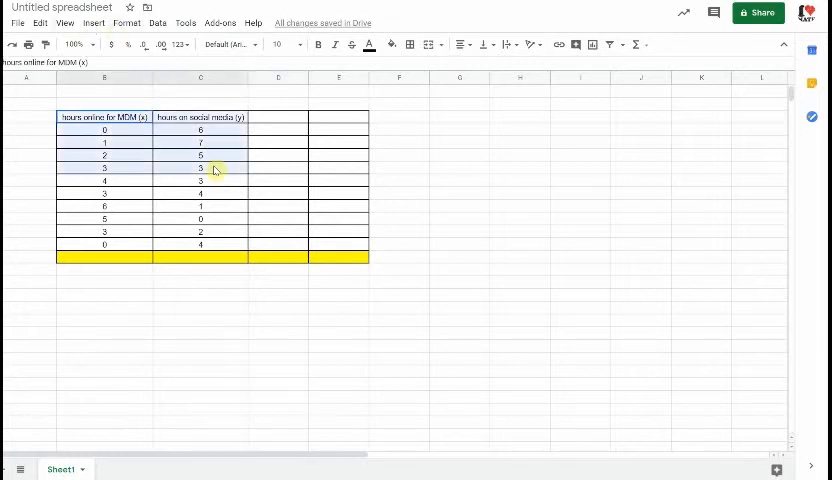
# Chart B3:C13, hours on social media versus hours online, as a scatter chart
pyautogui.moveTo(104, 117); pyautogui.dragTo(200, 245)
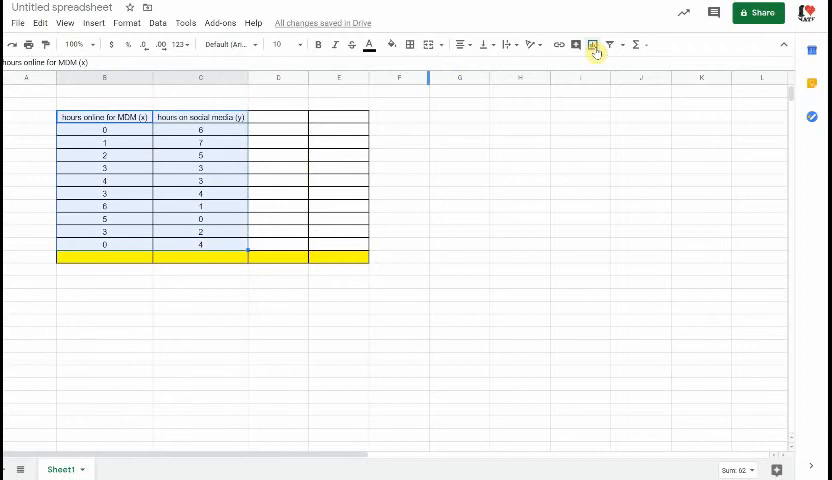
pyautogui.click(592, 44)
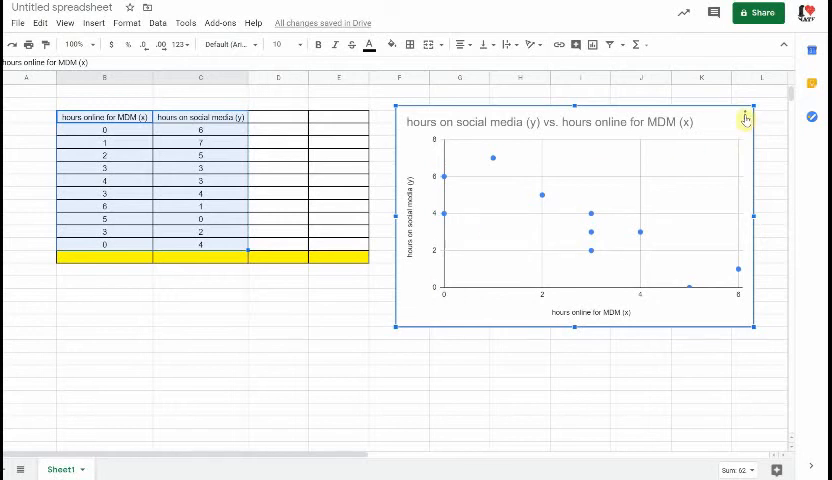
# Tick Trendline in the chart editor's Customize > Series settings and close the editor
pyautogui.click(744, 117)
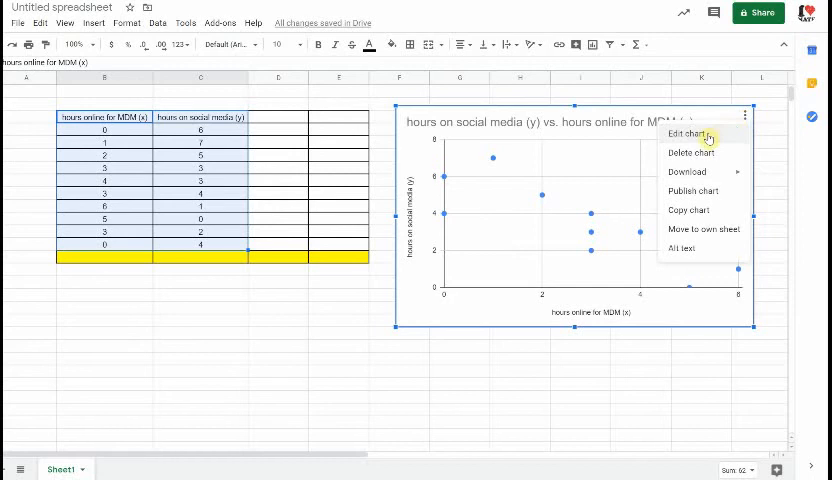
pyautogui.click(689, 133)
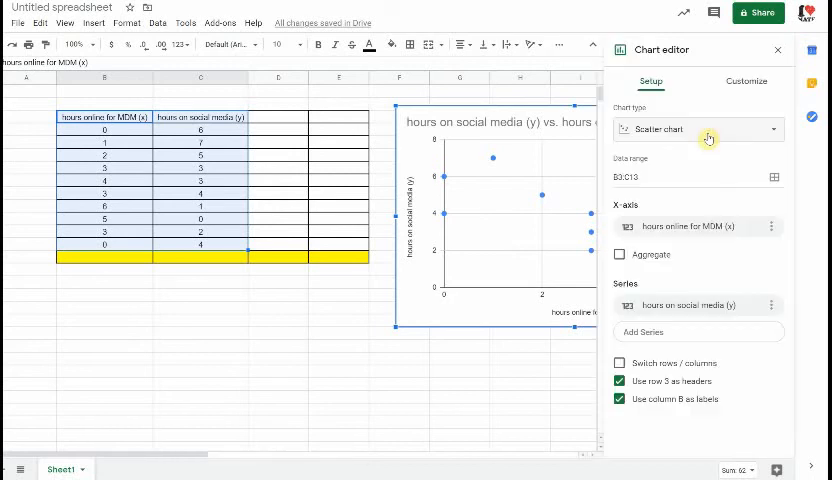
pyautogui.click(745, 81)
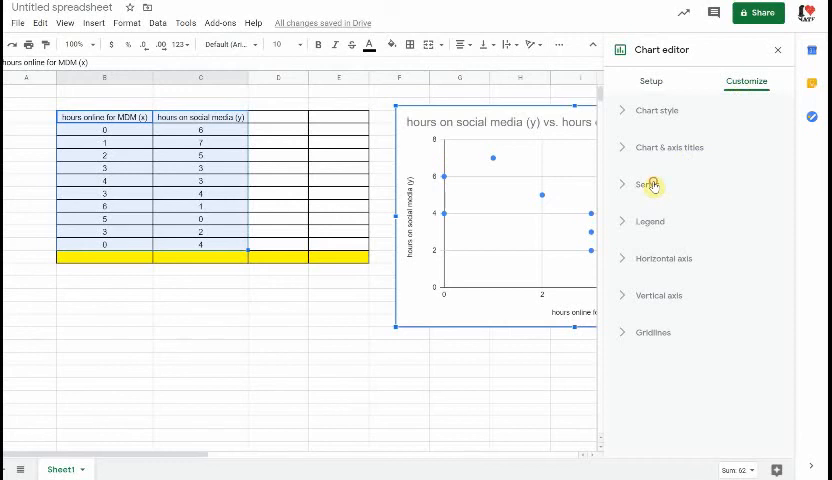
pyautogui.click(649, 184)
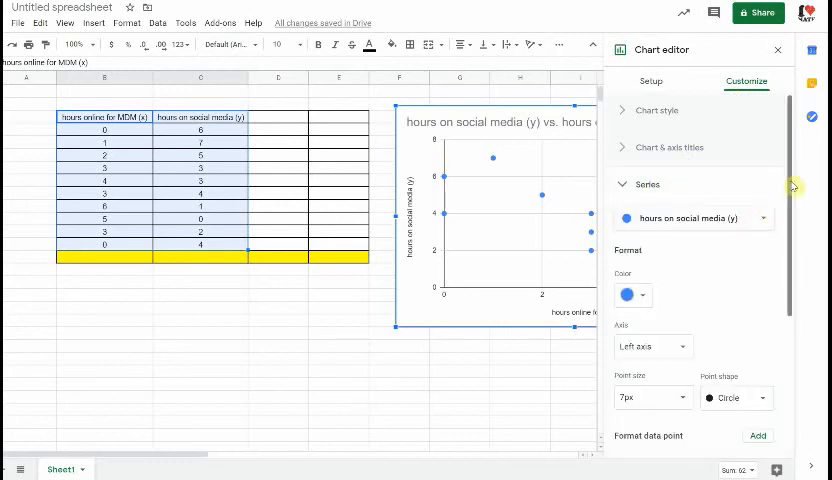
pyautogui.scroll(-3)
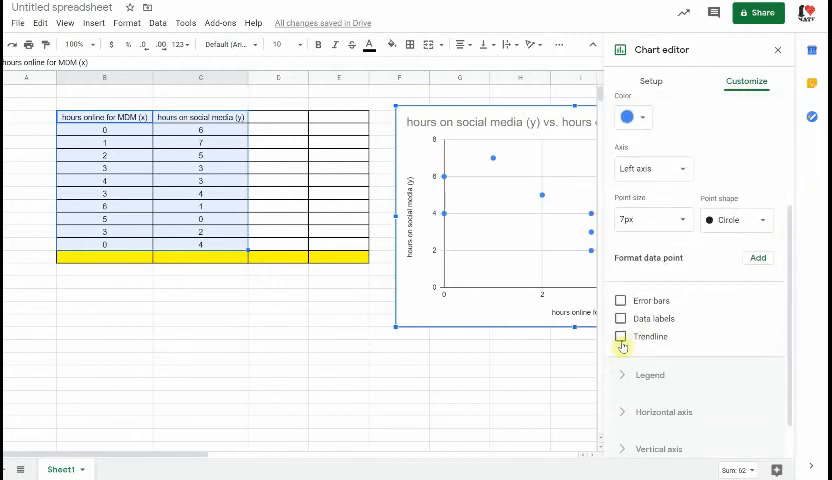
pyautogui.click(620, 336)
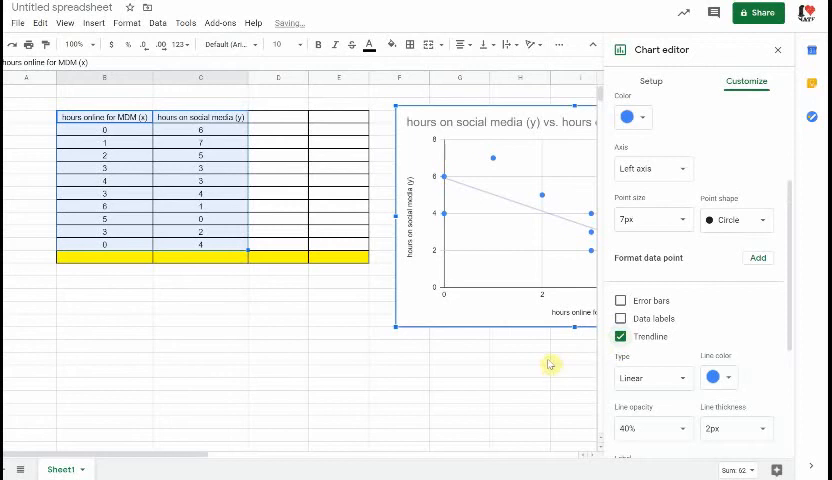
pyautogui.click(780, 50)
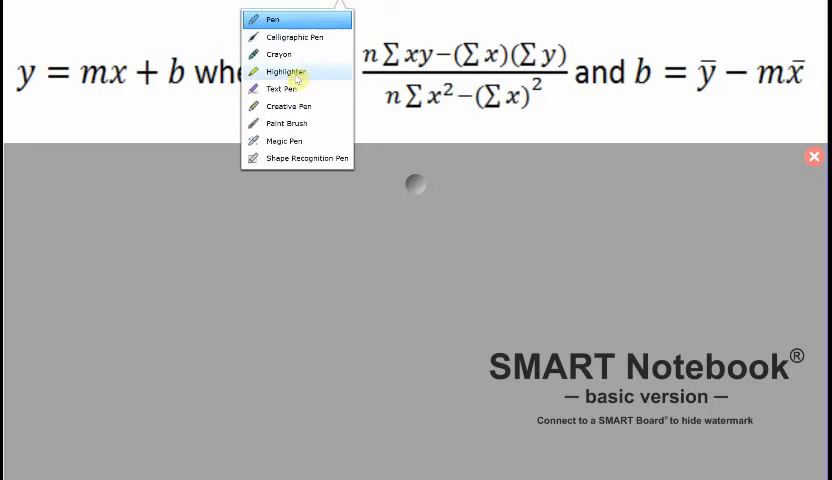
# Draw a yellow highlighter stroke over the equation y = mx + b
pyautogui.click(284, 71)
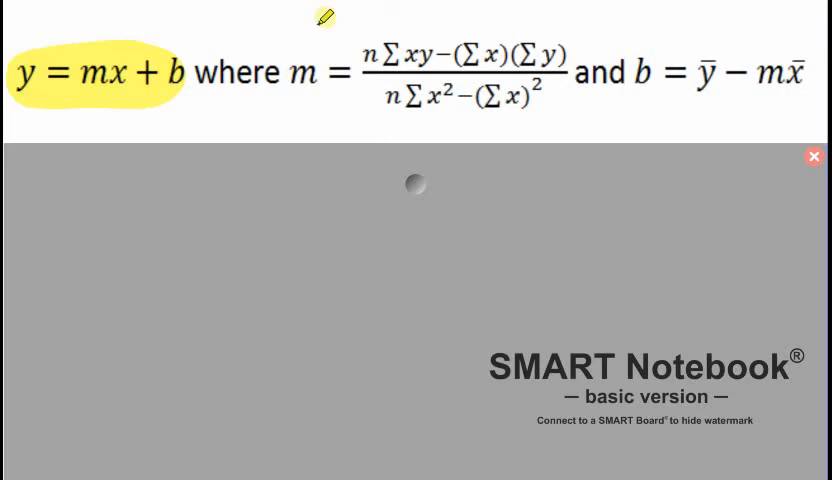
pyautogui.moveTo(290, 55); pyautogui.dragTo(545, 58)
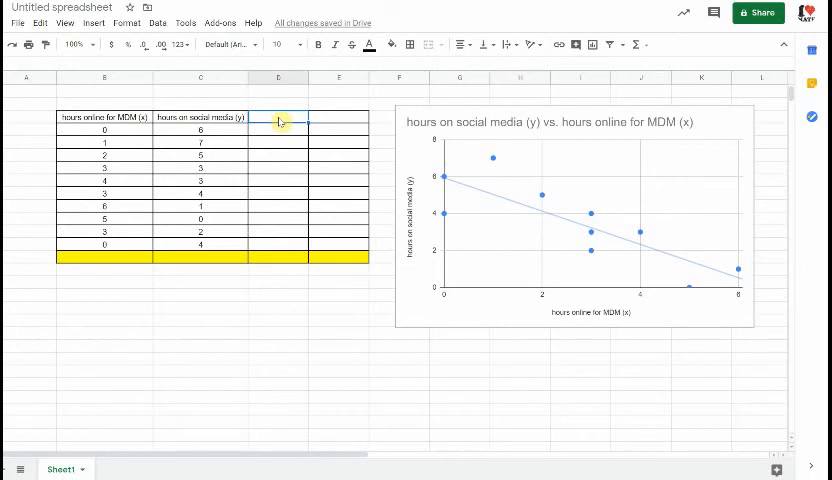
# Label D3 'x^2' and E3 'xy', and square the first x in D4 with =B4^2
pyautogui.click(279, 117)
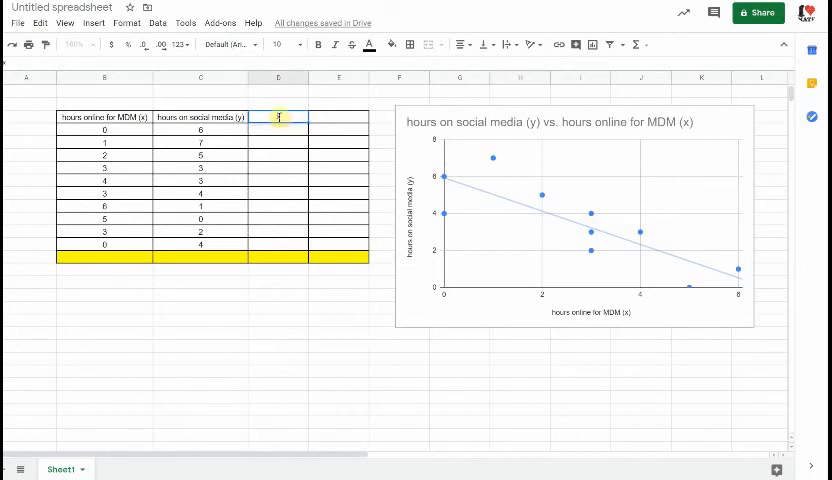
pyautogui.write('x^2')
pyautogui.click(339, 117)
pyautogui.write('xy')
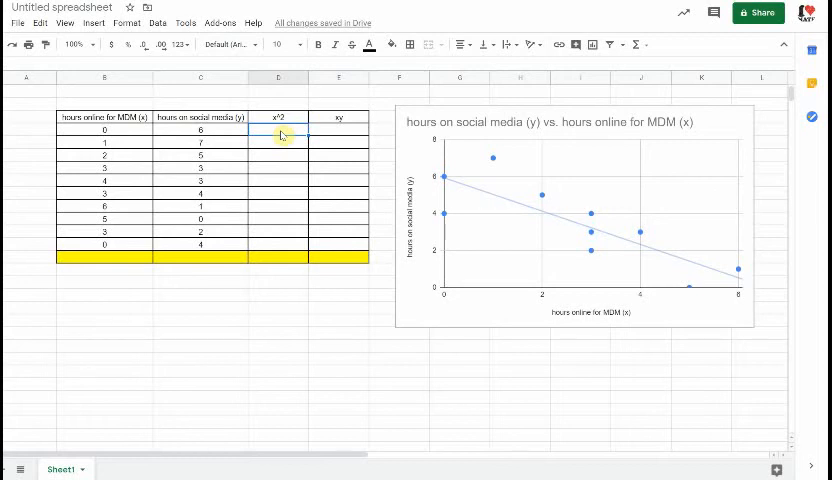
pyautogui.write('=B2')
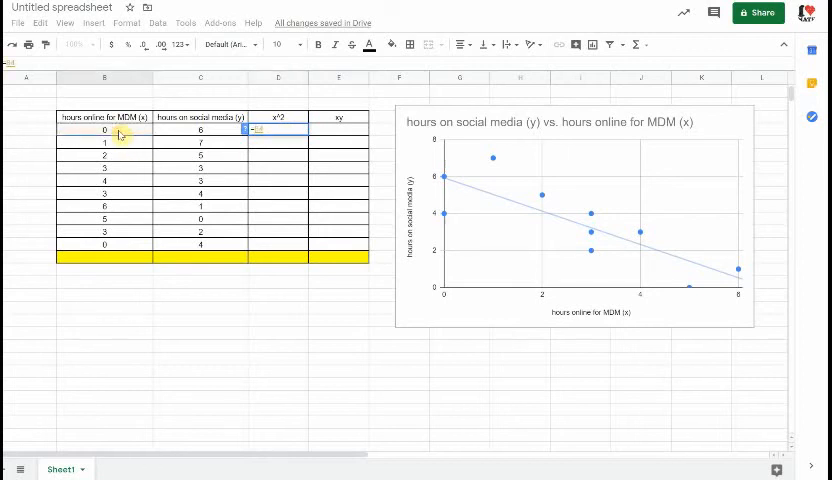
pyautogui.press('enter')
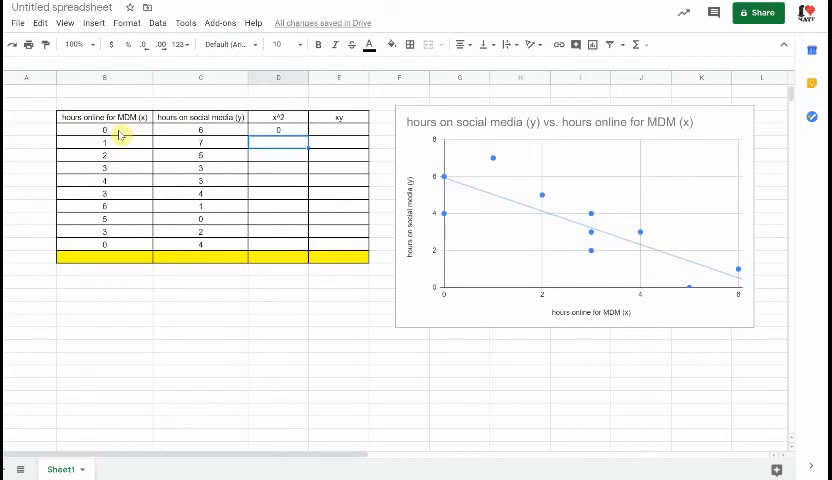
pyautogui.click(278, 130)
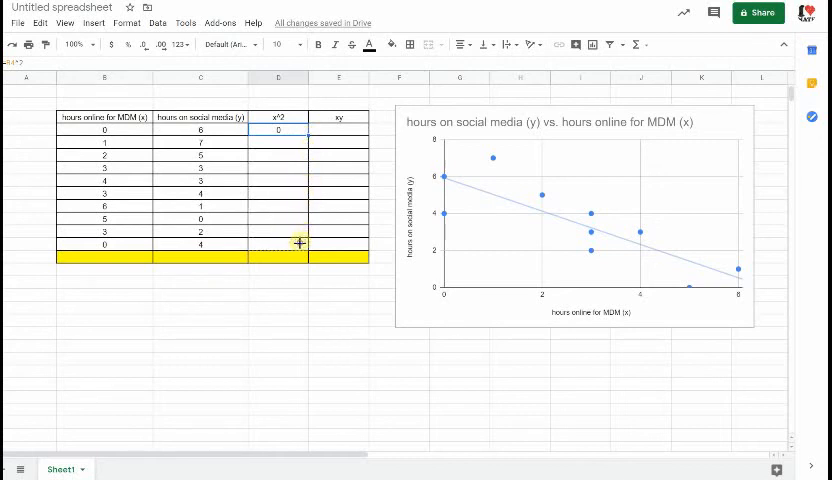
# Copy the squaring formula down to D13 and fill =B4*C4 down column E to row 13
pyautogui.moveTo(299, 130); pyautogui.dragTo(299, 243)
pyautogui.write('=B4*')
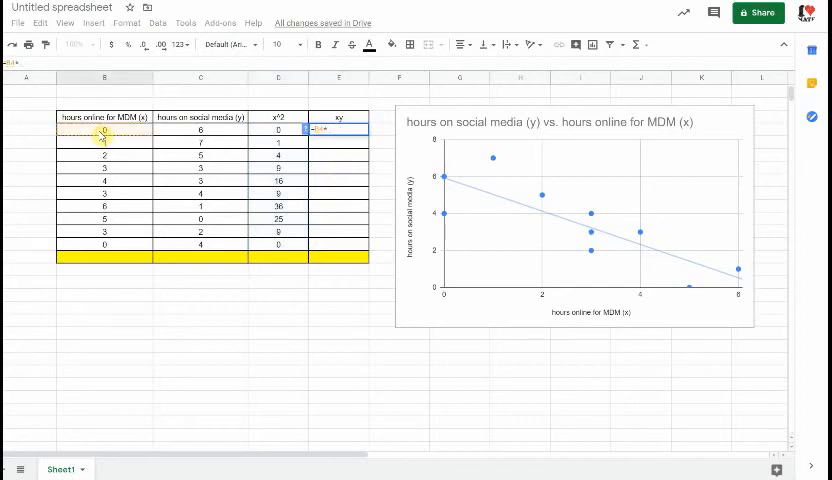
pyautogui.click(199, 139)
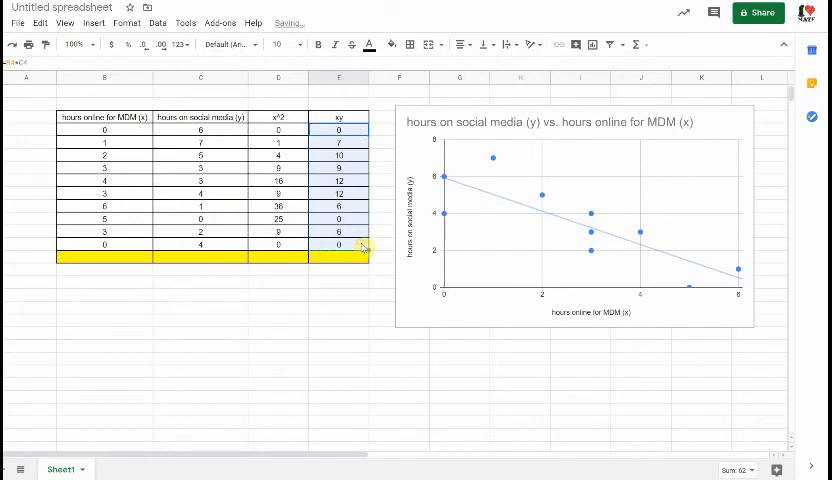
pyautogui.click(339, 295)
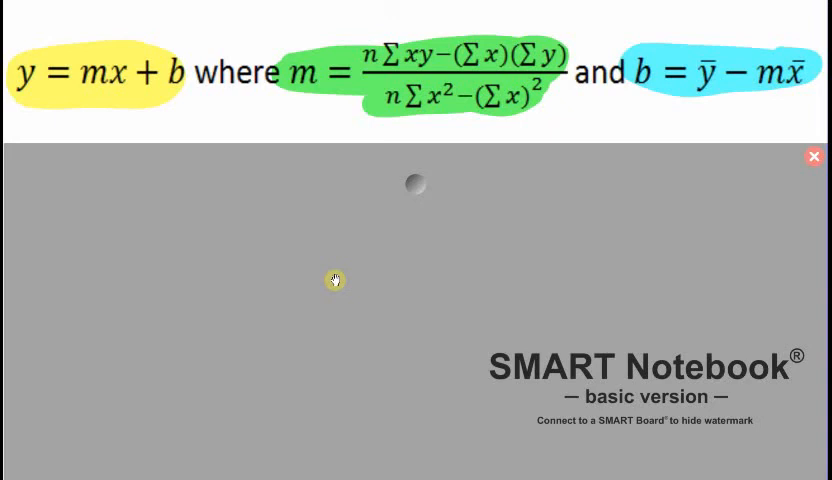
pyautogui.moveTo(368, 322)
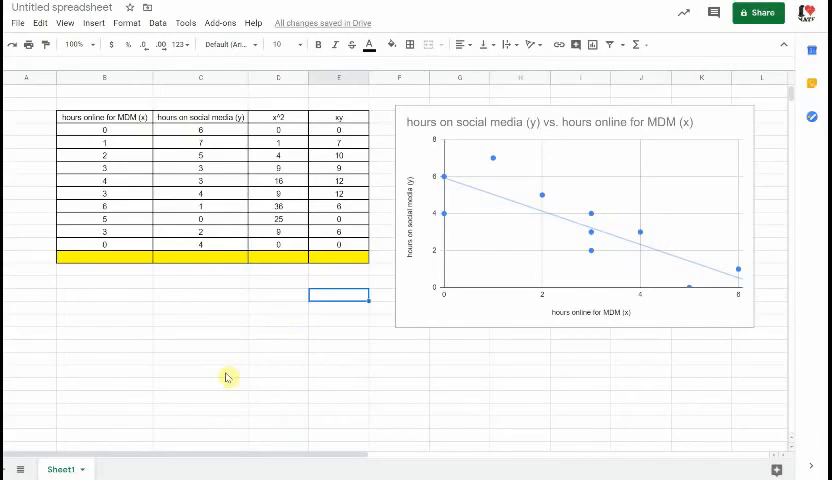
# Sum B4:B13 in B14 and copy across to E14, giving 27, 35, 109, 62
pyautogui.click(105, 258)
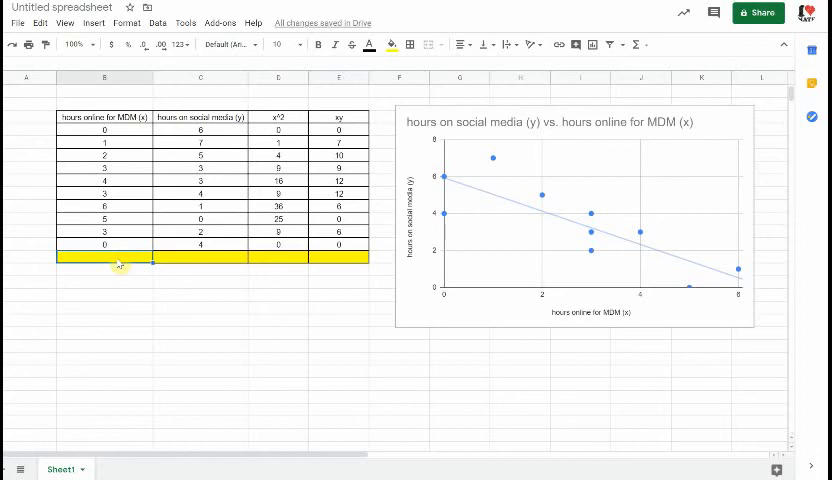
pyautogui.write('=')
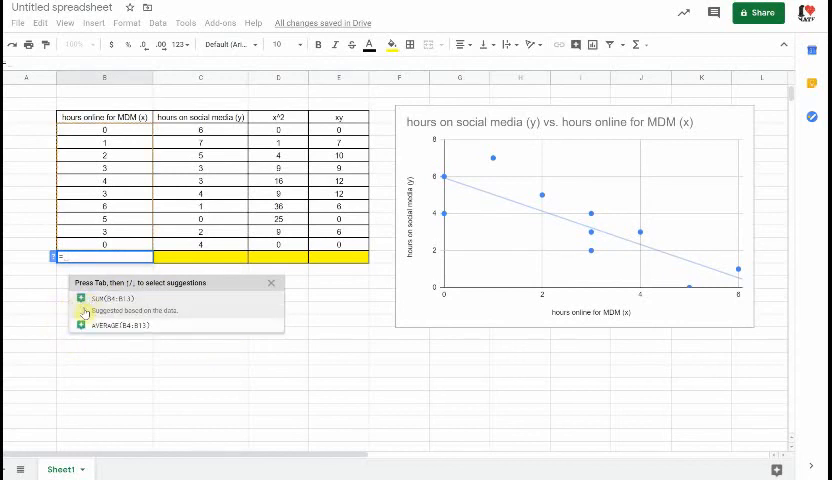
pyautogui.write('sum(')
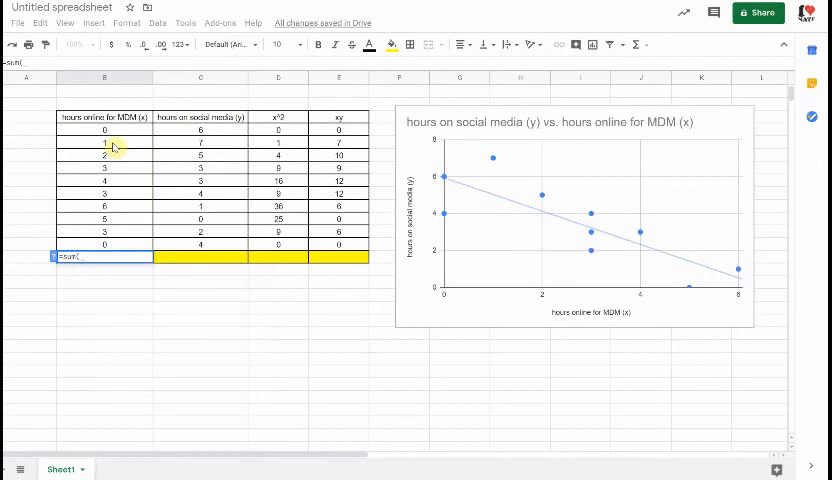
pyautogui.moveTo(104, 128); pyautogui.dragTo(104, 245)
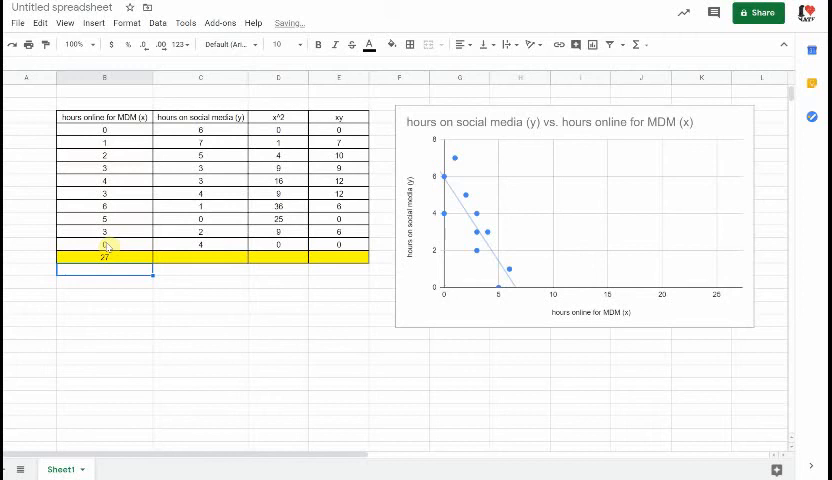
pyautogui.moveTo(193, 276)
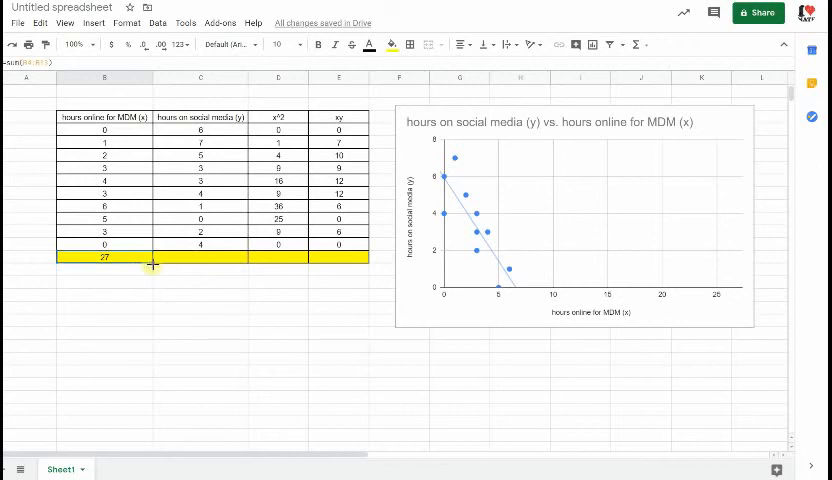
pyautogui.moveTo(150, 258); pyautogui.dragTo(305, 258)
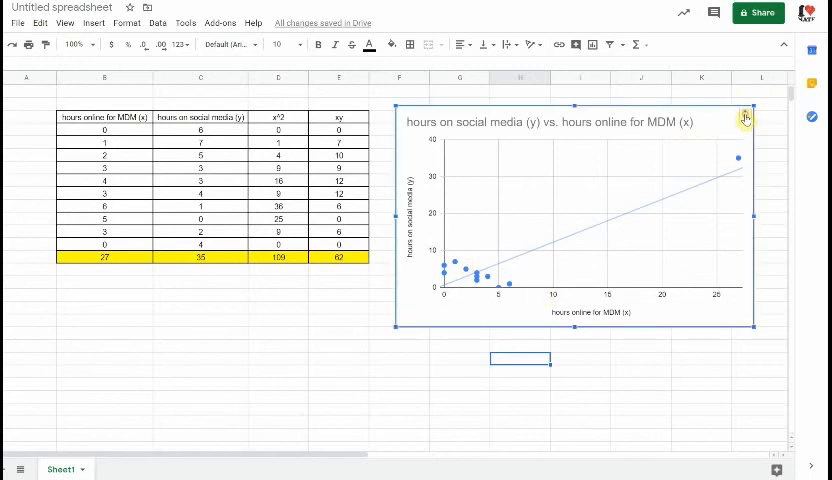
# Delete the scatter chart that plotted the totals row as a point
pyautogui.click(745, 117)
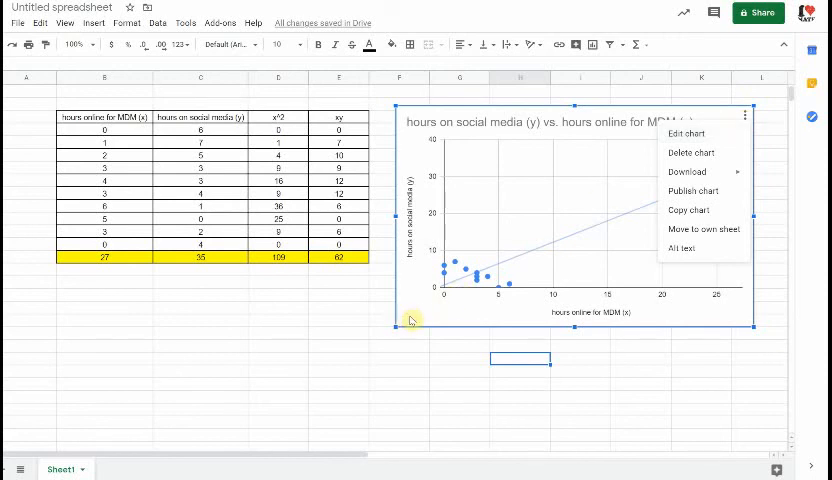
pyautogui.click(687, 133)
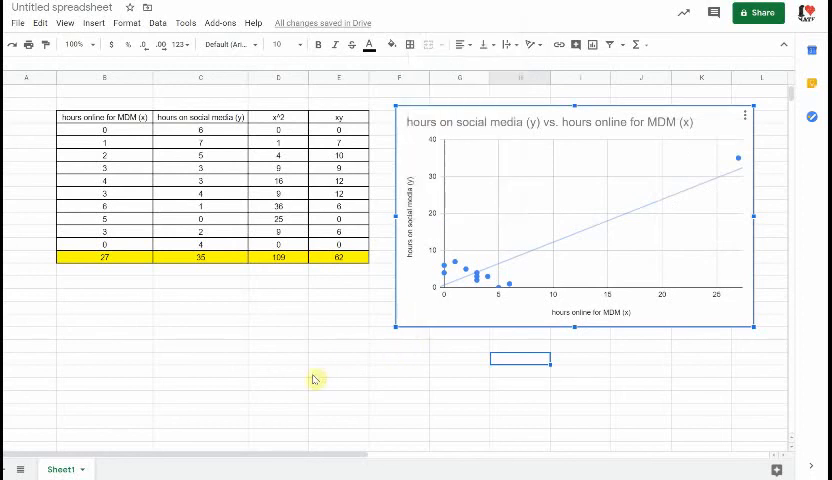
pyautogui.press('Delete')
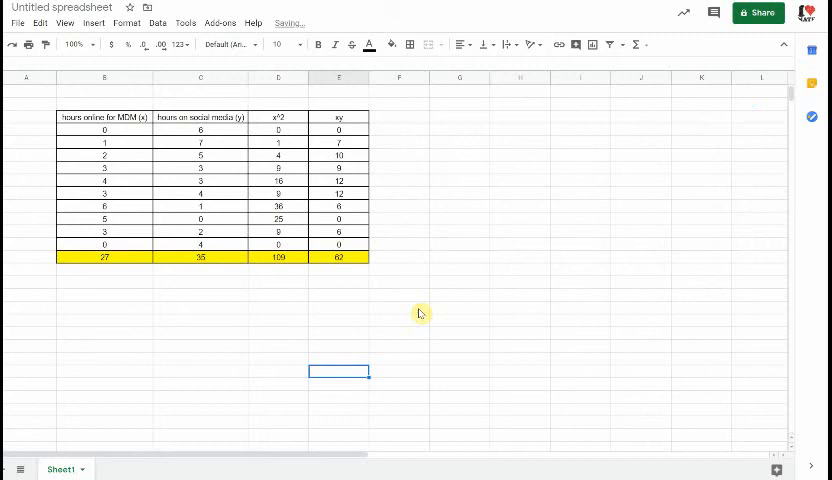
# Insert a chart from B3:C13 without the totals and change its type to Scatter chart
pyautogui.click(104, 130)
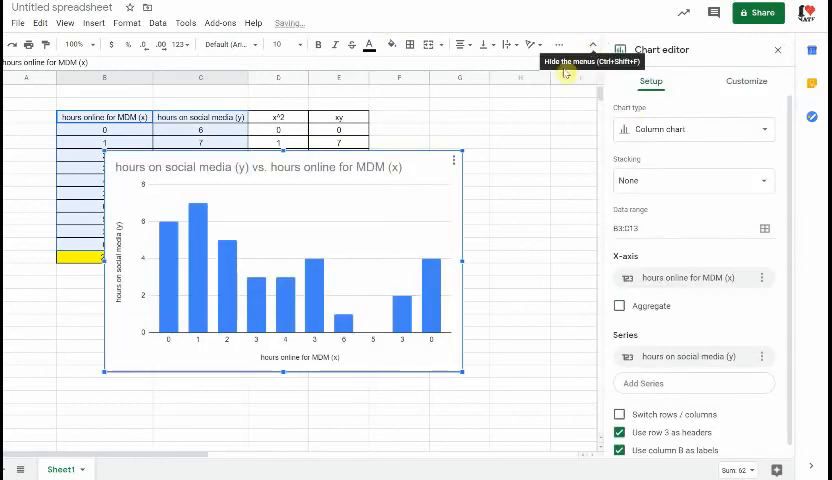
pyautogui.click(690, 129)
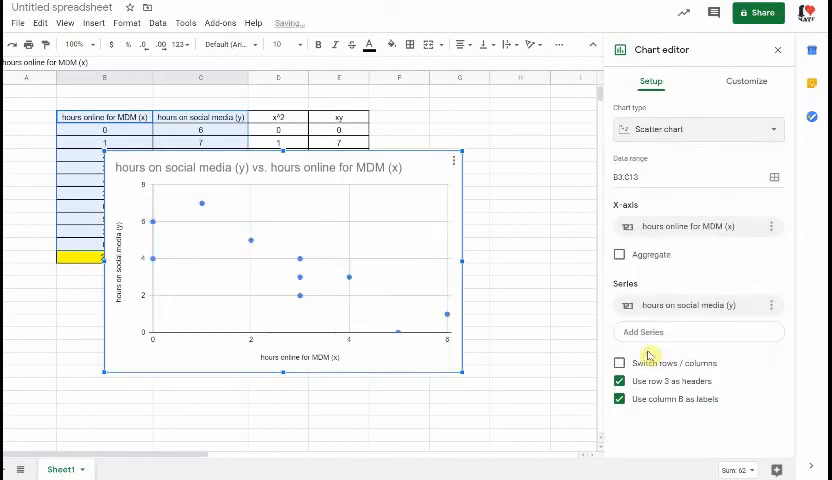
pyautogui.click(782, 50)
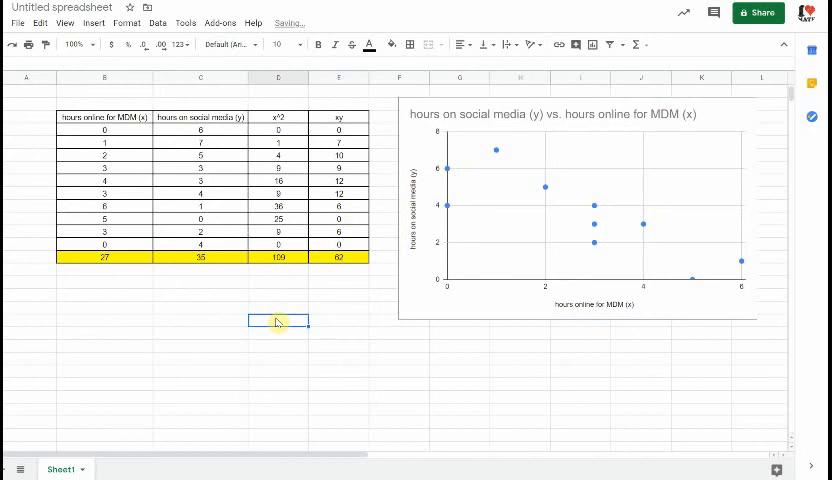
pyautogui.moveTo(313, 346)
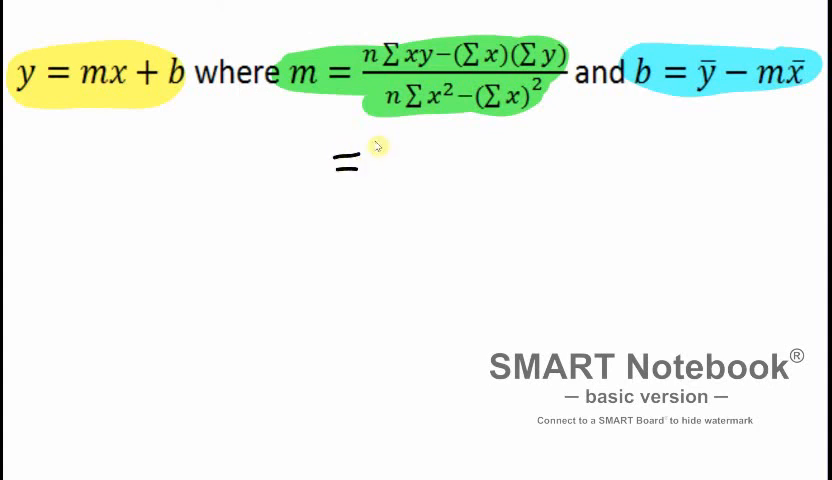
# Handwrite 10(62)−(27)(35) over 10(109)−(27)² and start the next line with 620 −
pyautogui.write('10(')
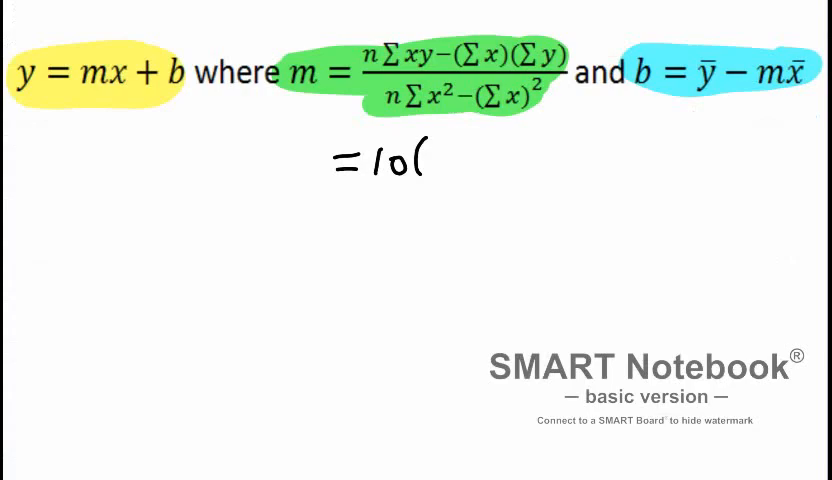
pyautogui.write('6')
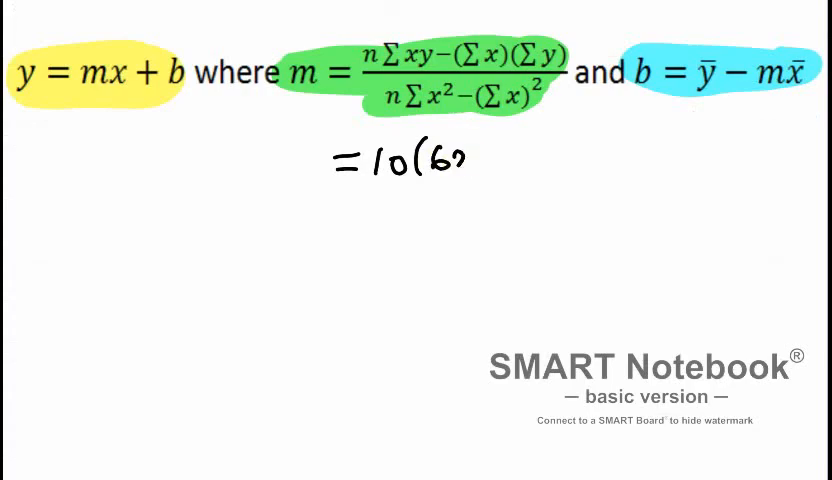
pyautogui.write('2)-(')
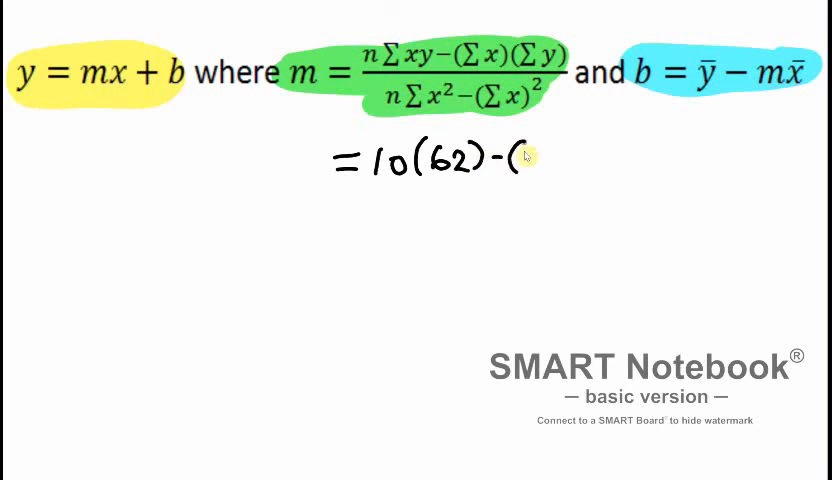
pyautogui.write('27)(35)')
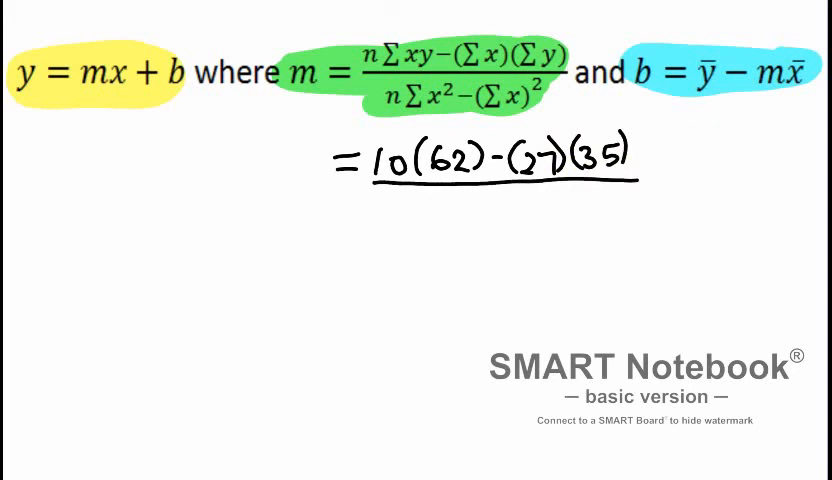
pyautogui.write('10(109)-(')
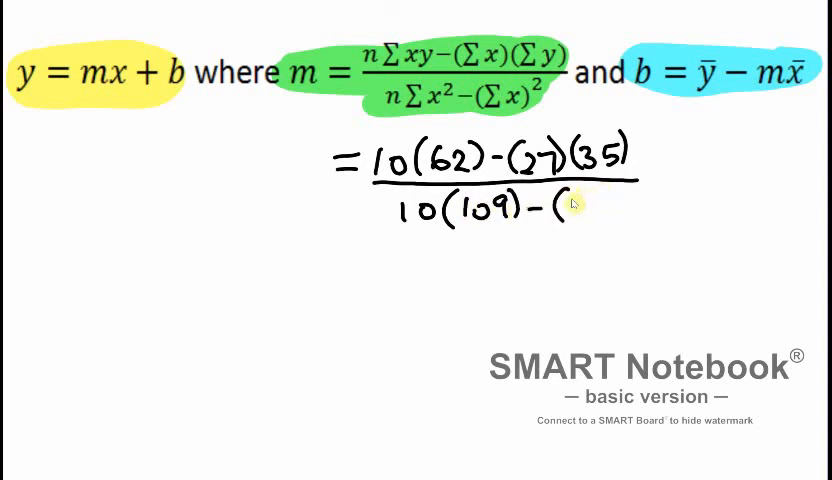
pyautogui.write('27)²')
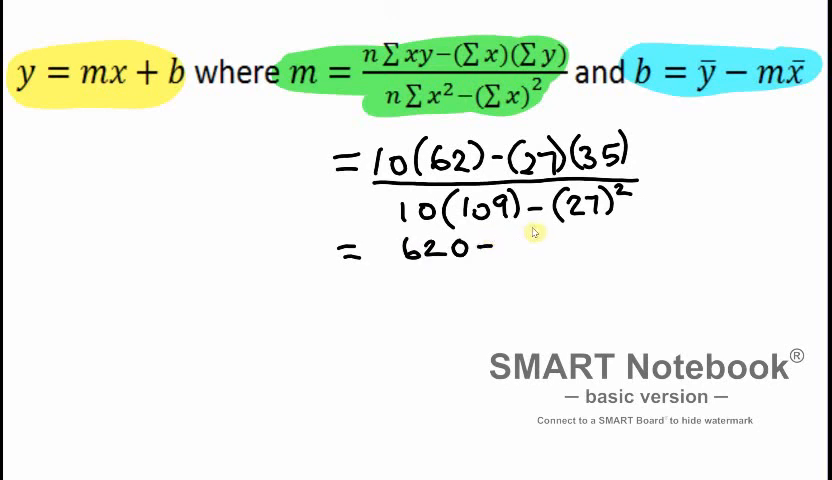
# Write (620−945)/(1090−729) and its result −325/361
pyautogui.write('94')
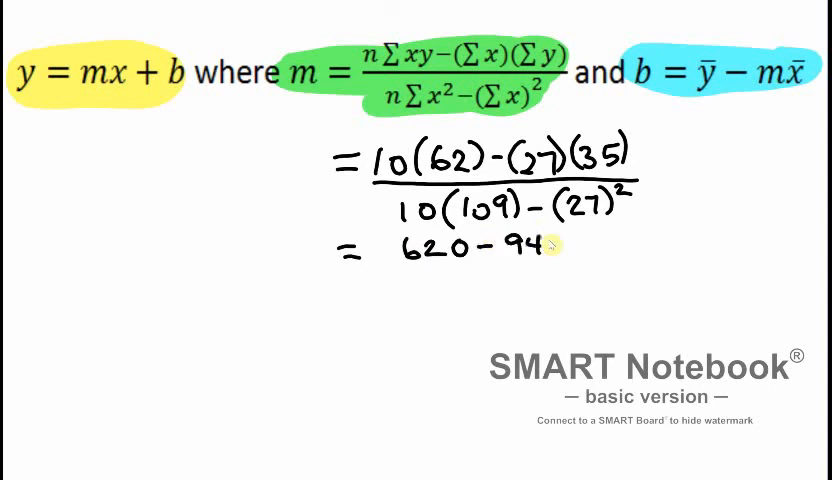
pyautogui.write('5')
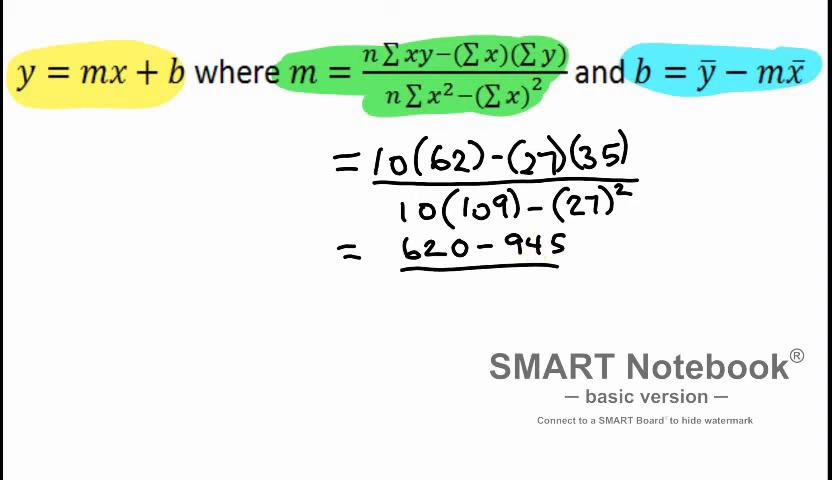
pyautogui.write('10')
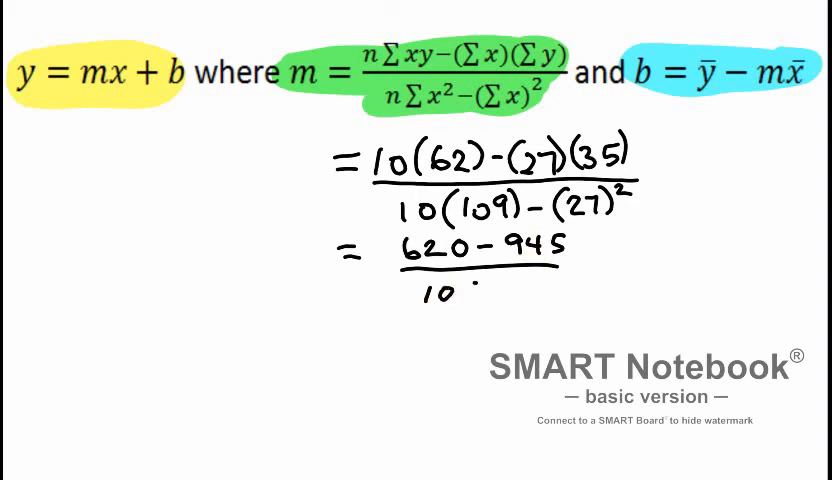
pyautogui.write('90 -')
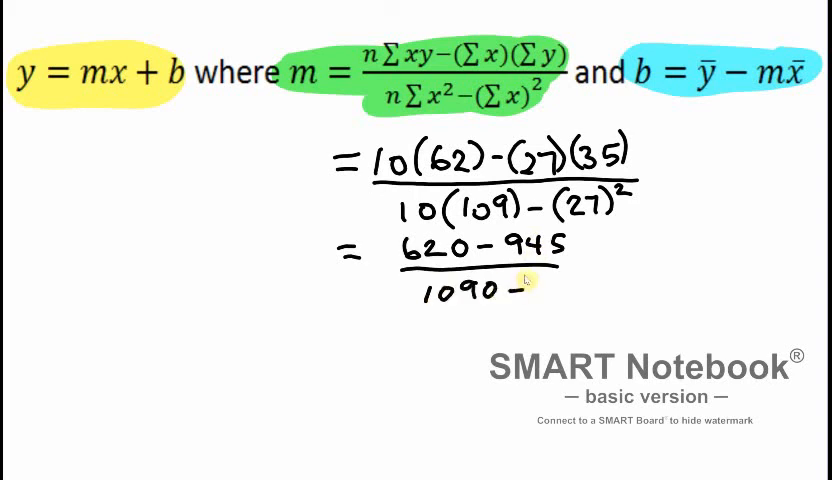
pyautogui.write('729')
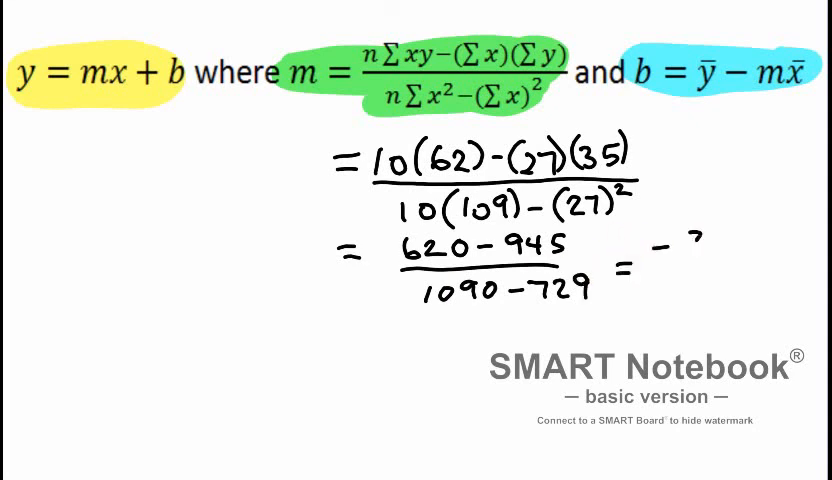
pyautogui.write('-.325')
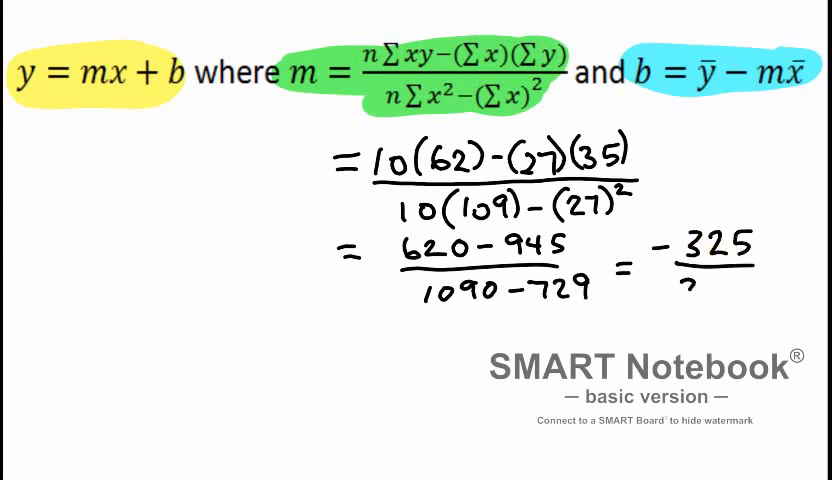
pyautogui.write('361')
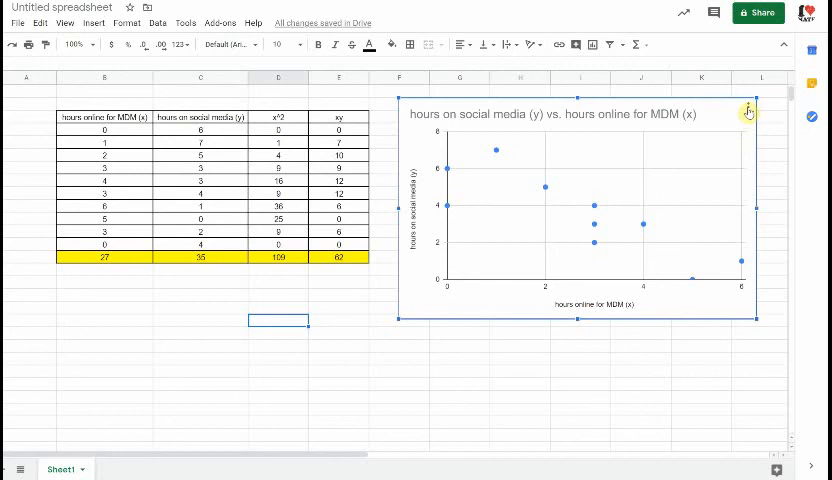
# Enable a linear trendline on the hours-online vs. social-media scatter chart's series
pyautogui.click(748, 110)
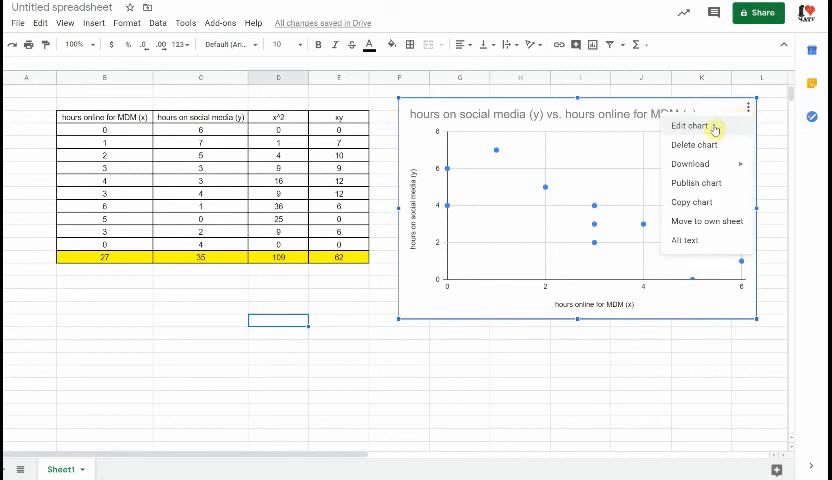
pyautogui.click(692, 125)
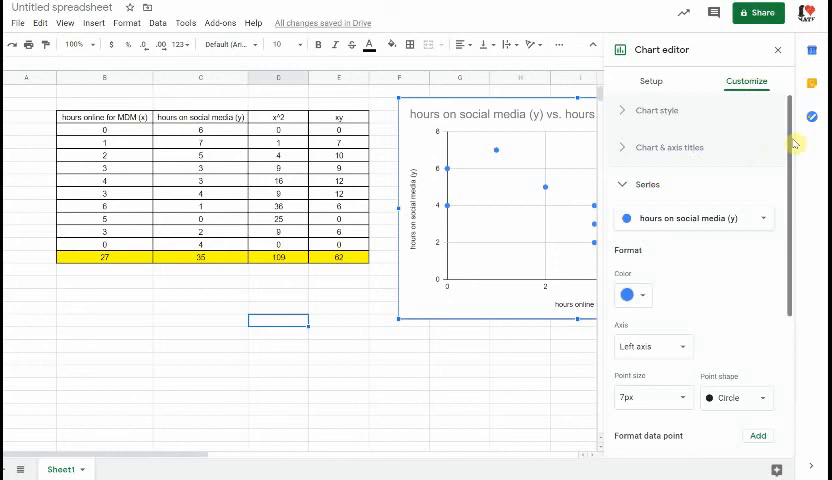
pyautogui.scroll(-3)
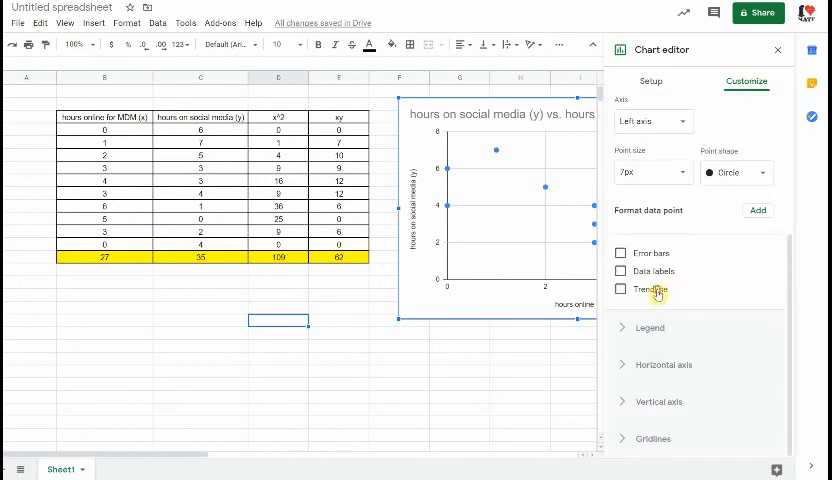
pyautogui.click(621, 289)
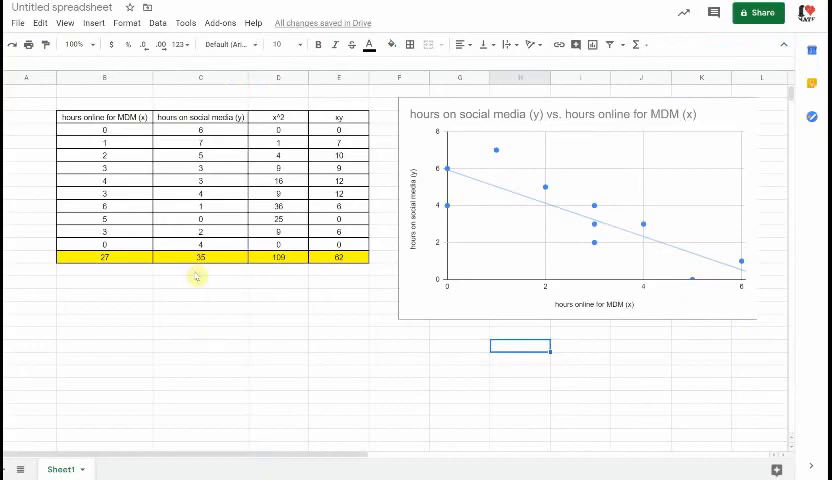
# Enter =average(C4:C13) below the y total to get 3.5
pyautogui.click(200, 281)
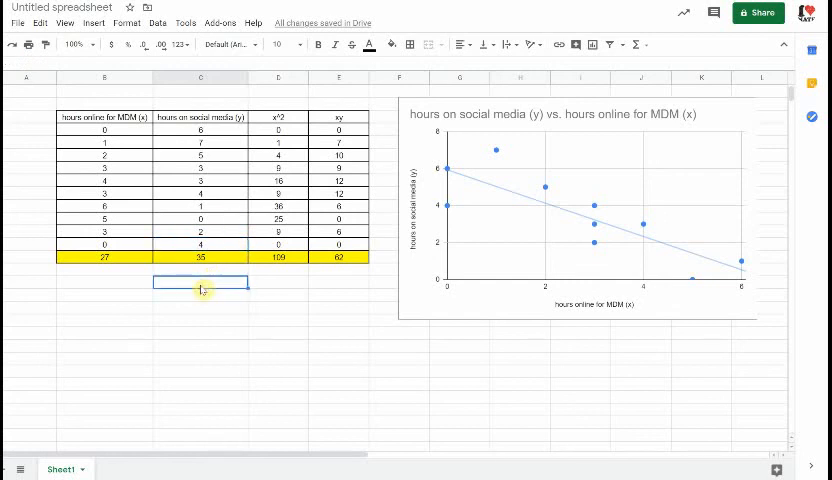
pyautogui.write('=')
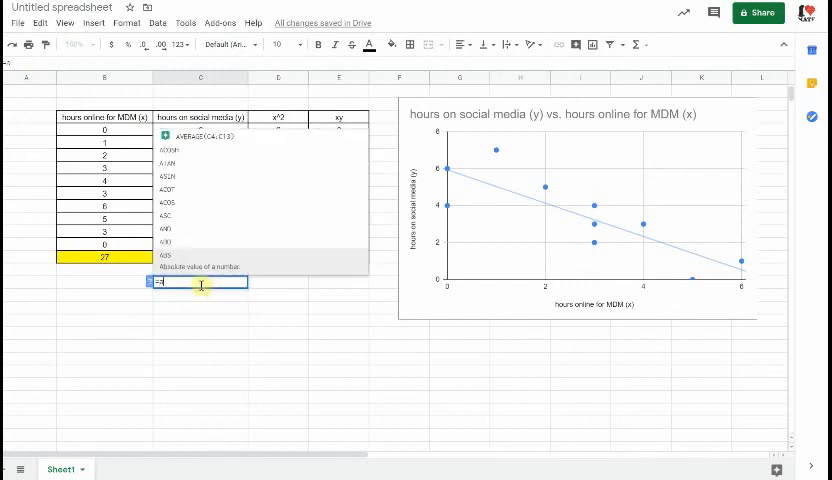
pyautogui.write('average(C4:C13')
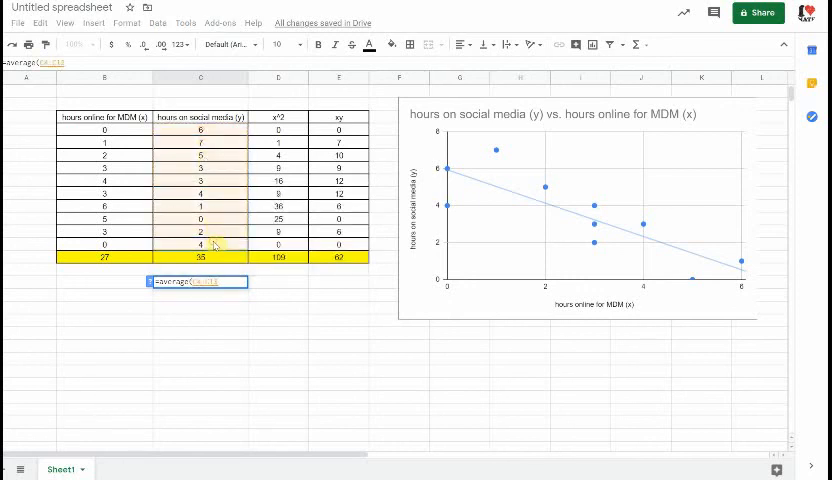
pyautogui.press('Enter')
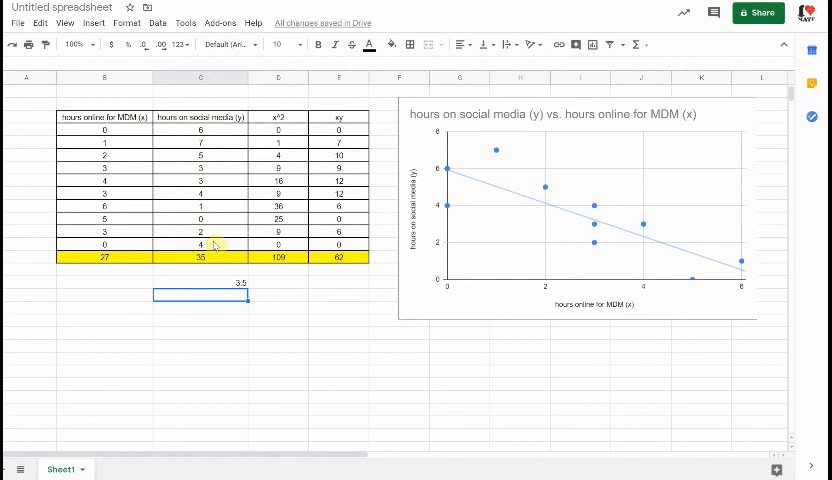
pyautogui.moveTo(275, 398)
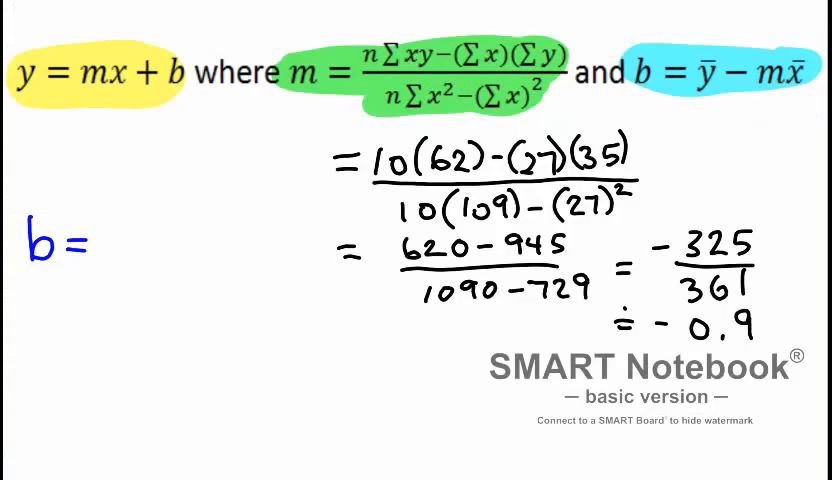
# Handwrite the intercept b = 3.5 − (−0.9)(2.7) ≈ 5.9
pyautogui.write('3.')
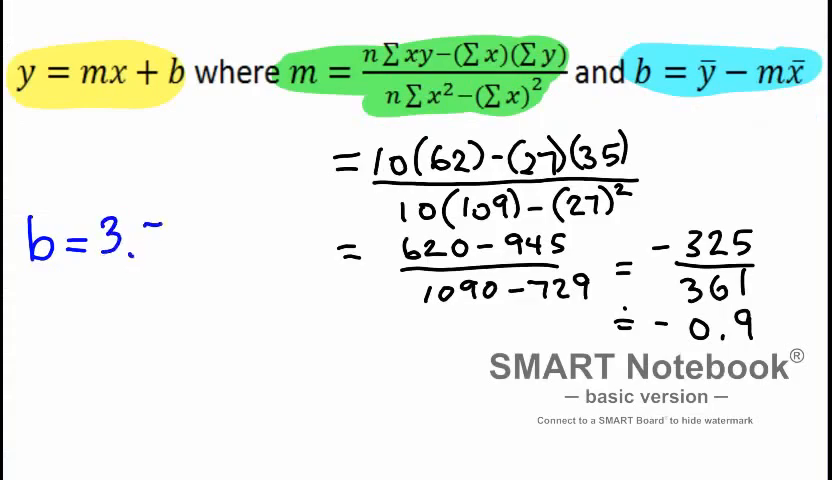
pyautogui.write('5')
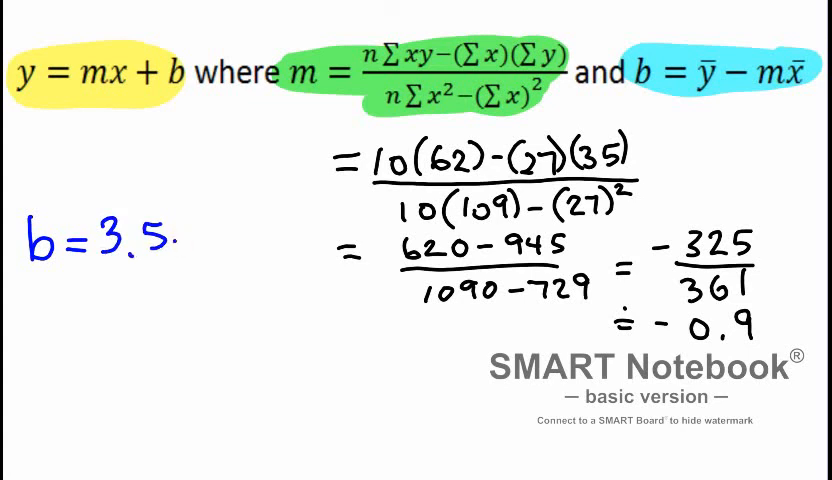
pyautogui.write('(')
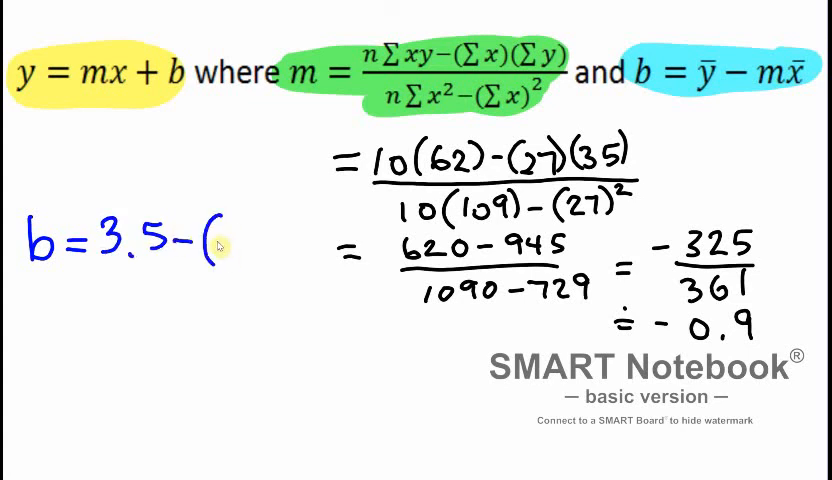
pyautogui.write('0.')
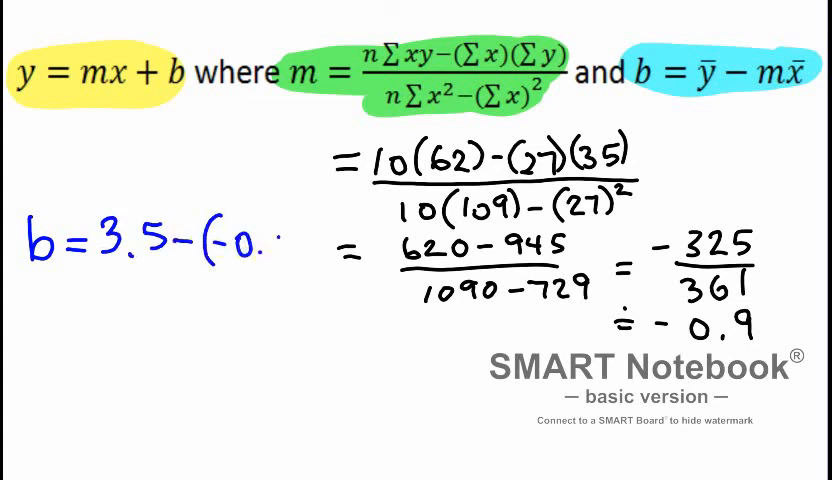
pyautogui.write('9)')
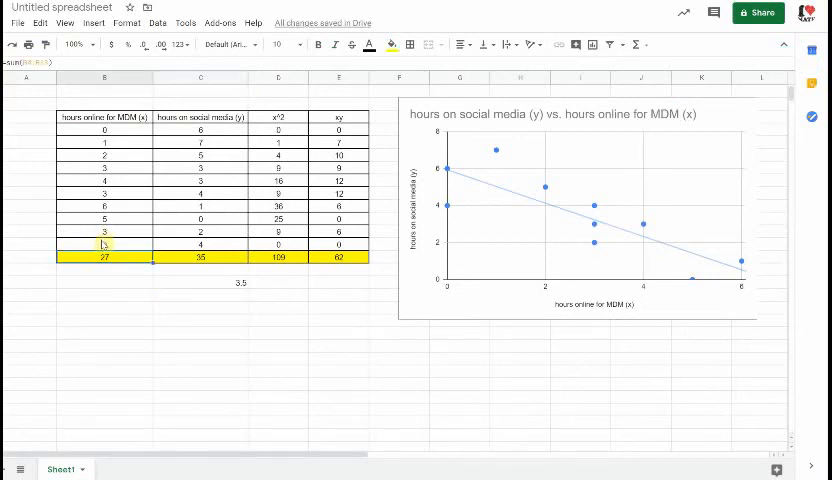
pyautogui.moveTo(104, 131); pyautogui.dragTo(104, 244)
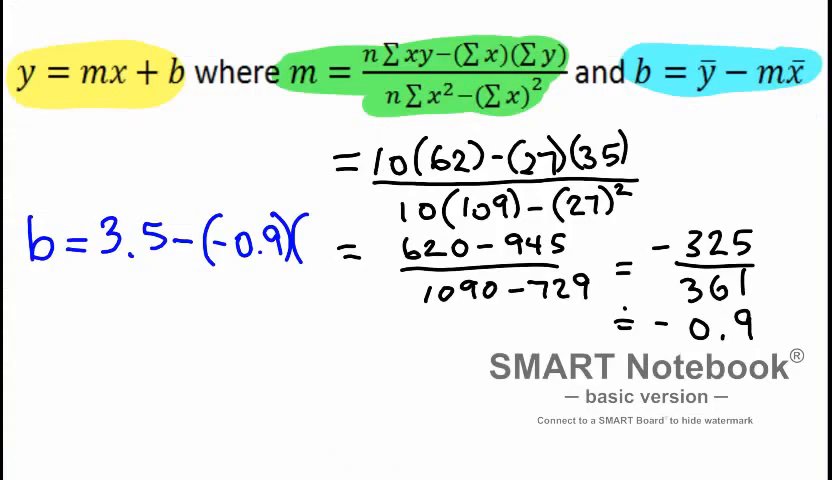
pyautogui.write('2.7)')
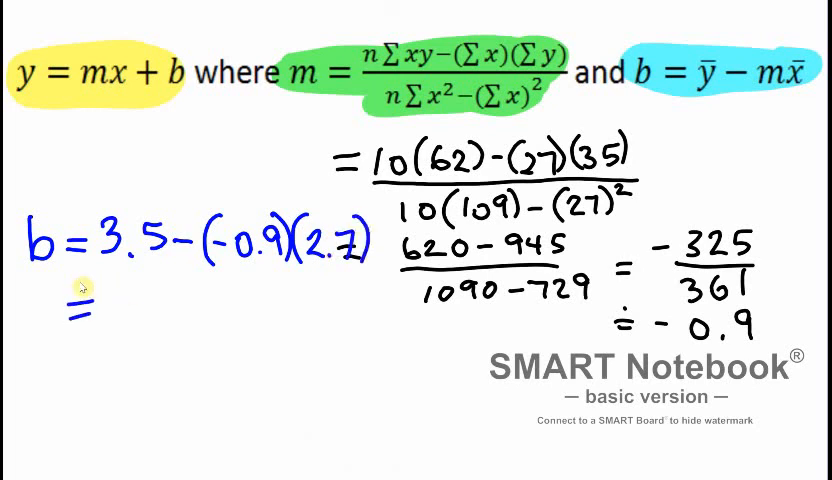
pyautogui.write('5.9')
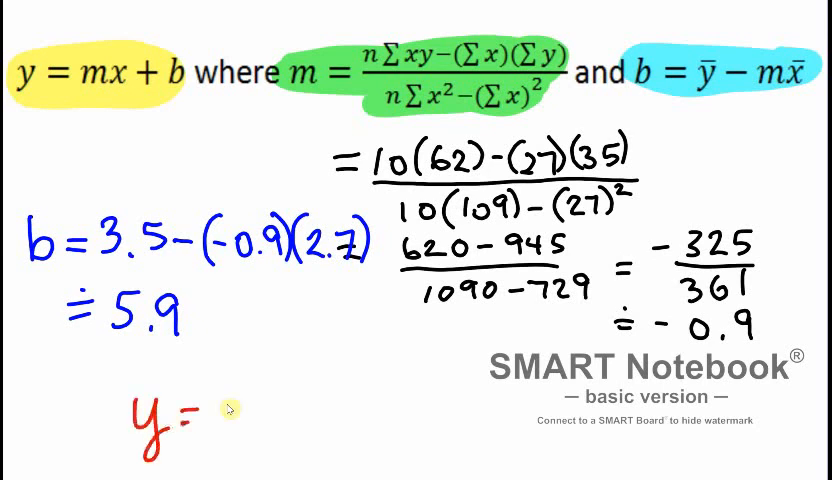
# Write the final line y = −0.9x + 5.9 in red
pyautogui.write('-r')
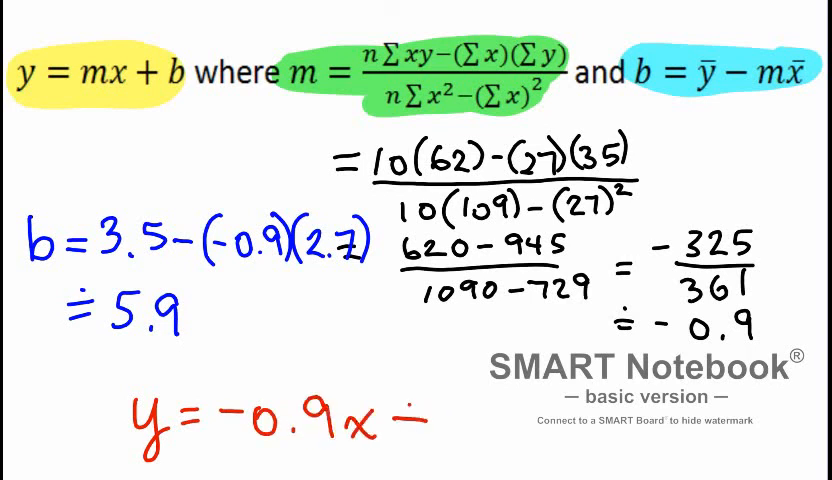
pyautogui.write('+5.')
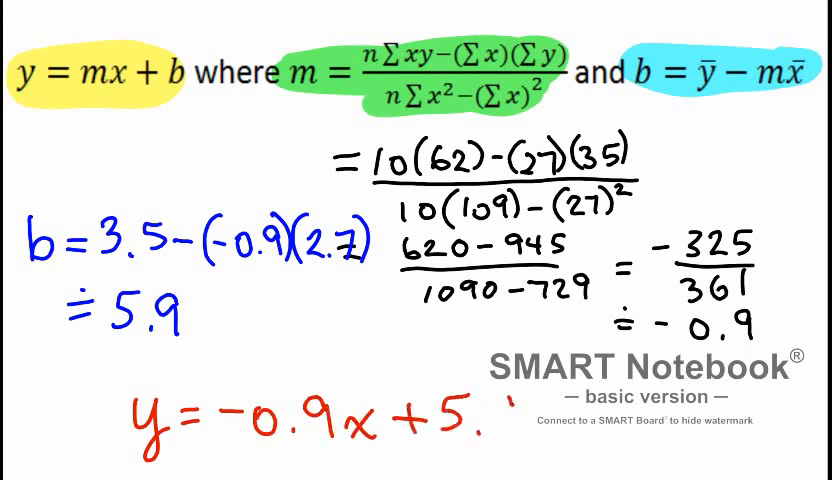
pyautogui.write('9')
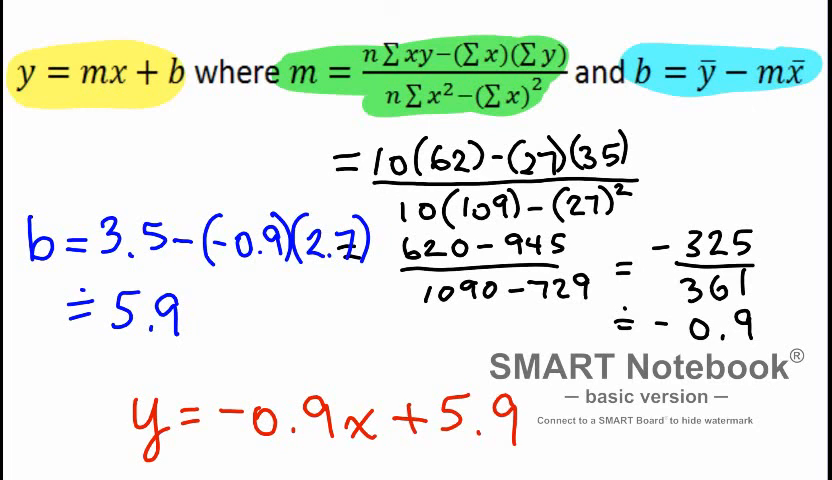